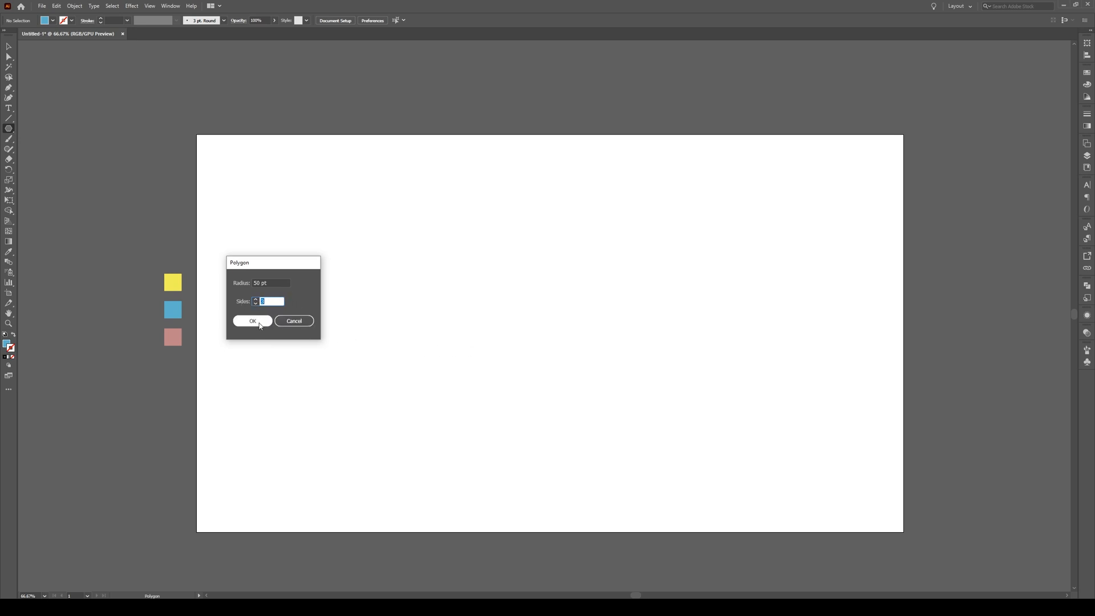
Create a three-sided polygon, stretch it into a narrow spike and move it near the artboard bottom.
{"action": "left_click", "coordinate": [252, 321]}
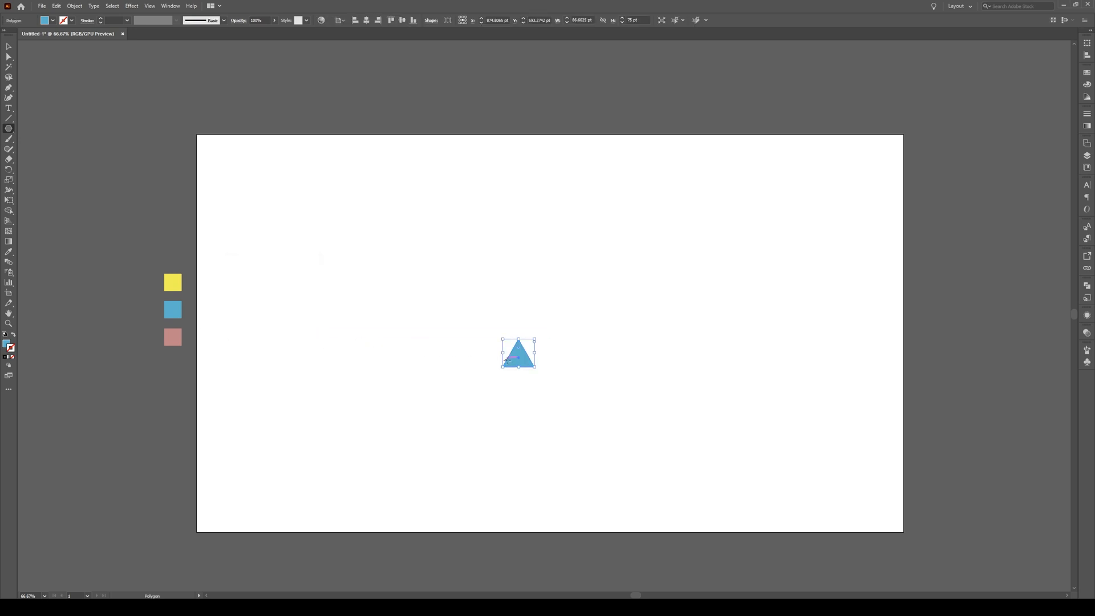
{"action": "left_click_drag", "start_coordinate": [518, 342], "coordinate": [519, 309]}
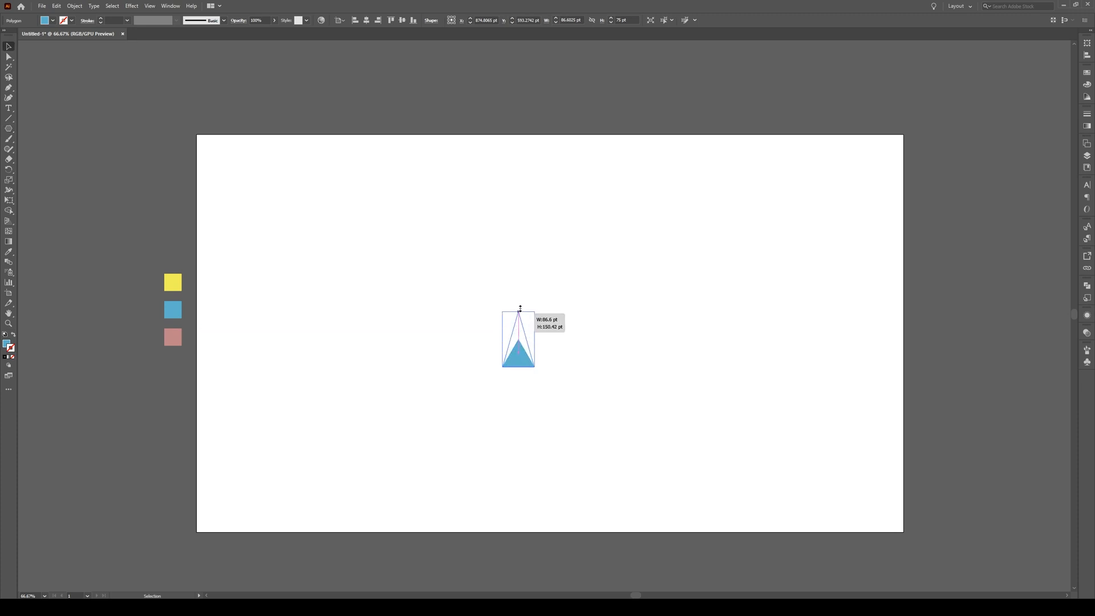
{"action": "left_click_drag", "start_coordinate": [519, 309], "coordinate": [519, 240]}
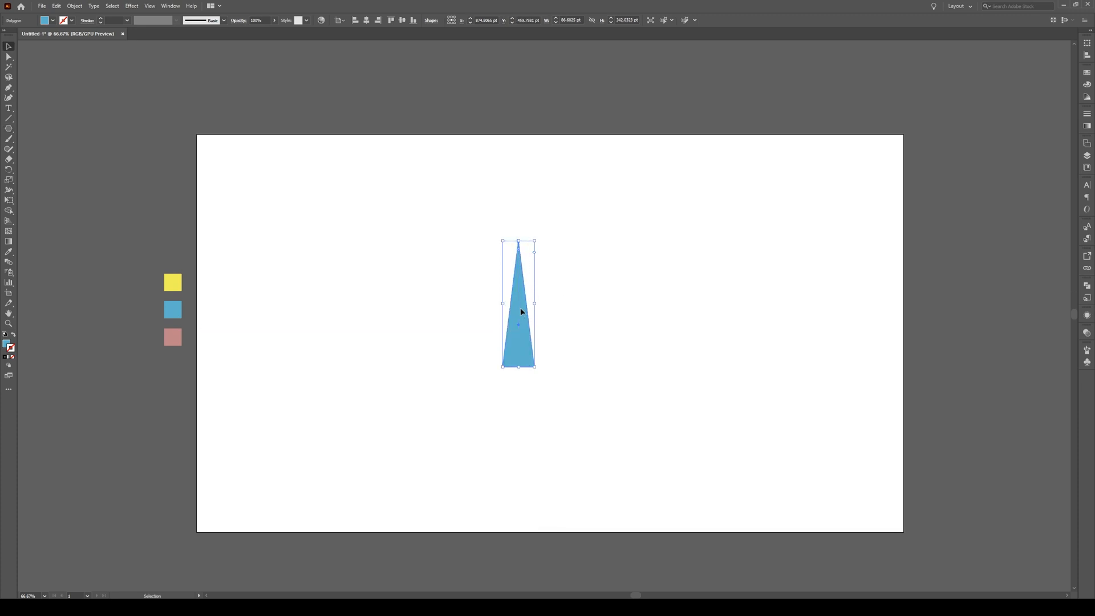
{"action": "left_click_drag", "start_coordinate": [518, 304], "coordinate": [534, 437]}
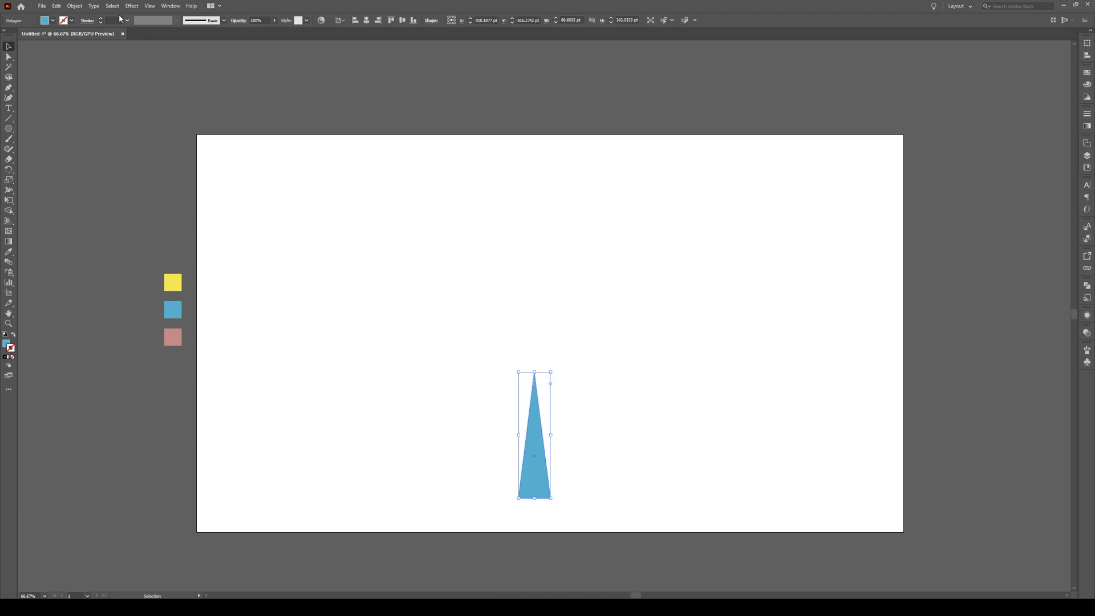
Apply a vertical Arc warp with about 20% bend to the blue triangle.
{"action": "left_click", "coordinate": [131, 6]}
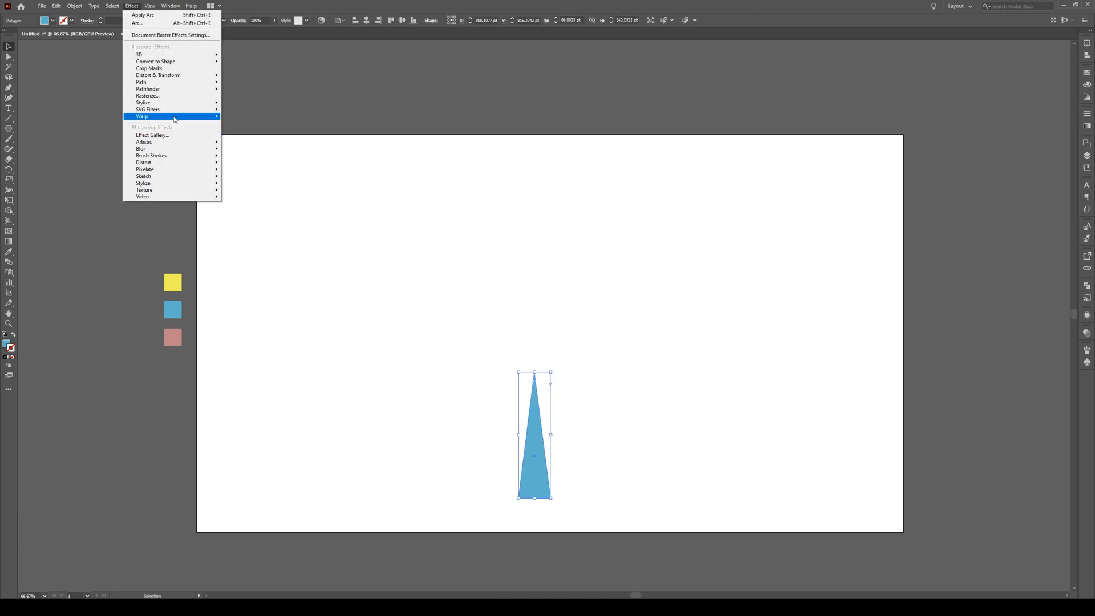
{"action": "left_click", "coordinate": [142, 116]}
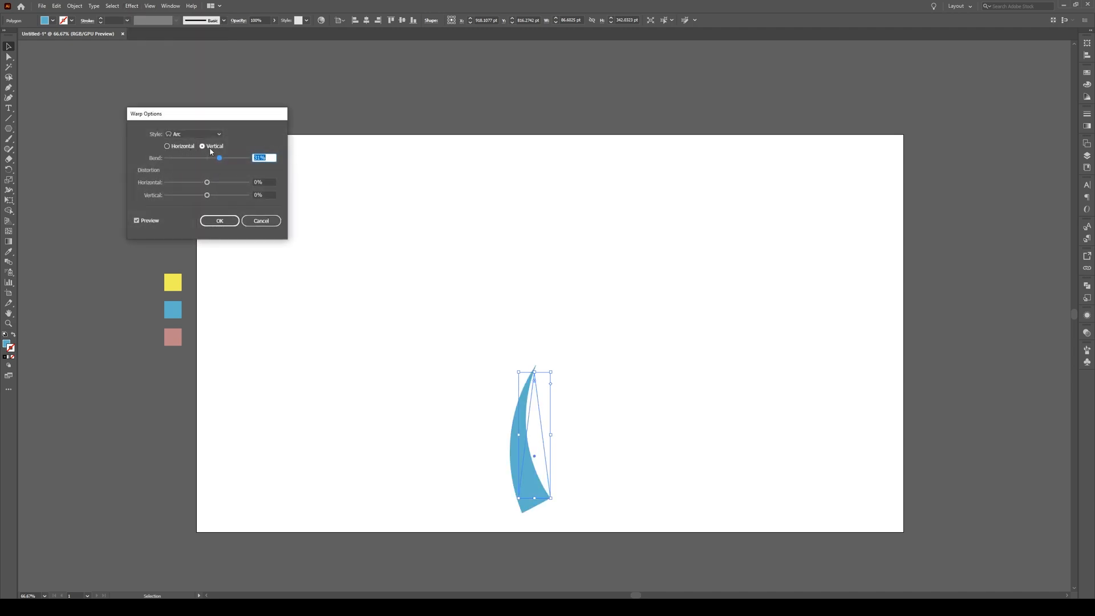
{"action": "left_click", "coordinate": [167, 146]}
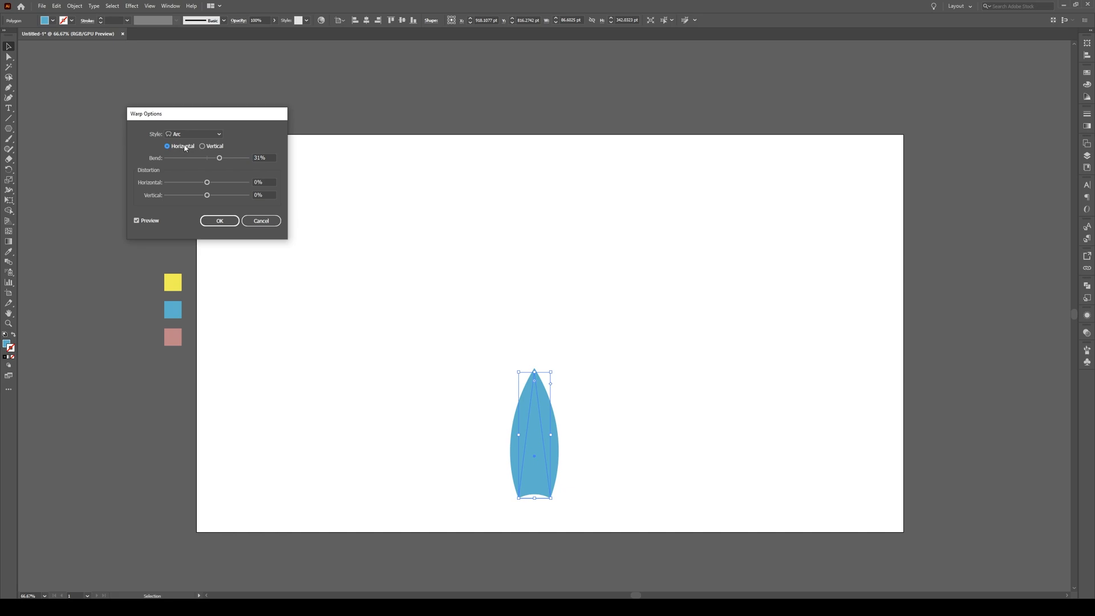
{"action": "left_click", "coordinate": [203, 146]}
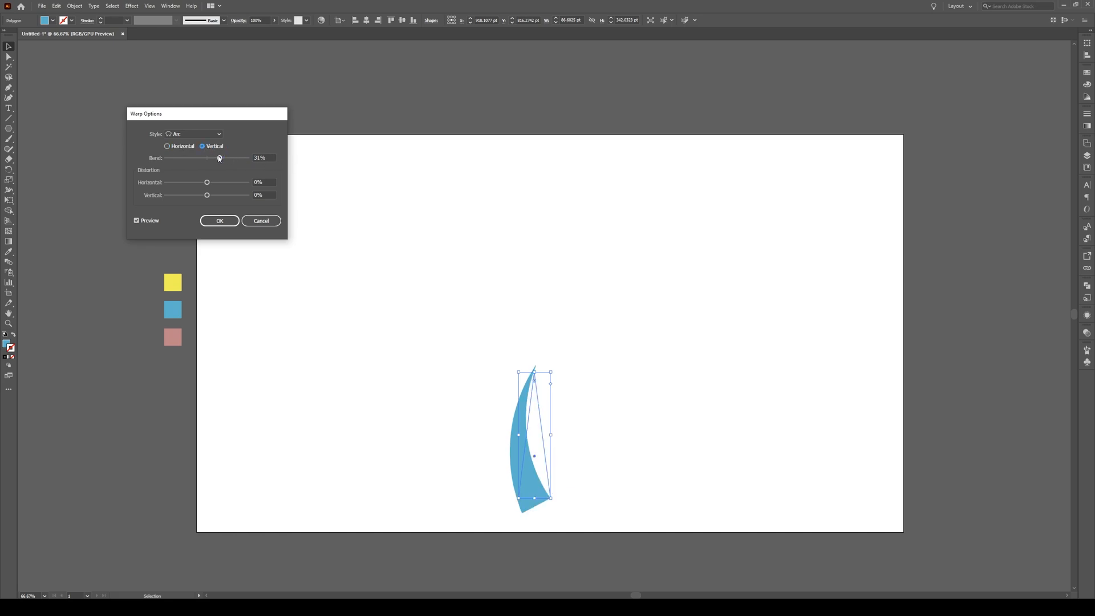
{"action": "left_click_drag", "start_coordinate": [207, 157], "coordinate": [234, 157]}
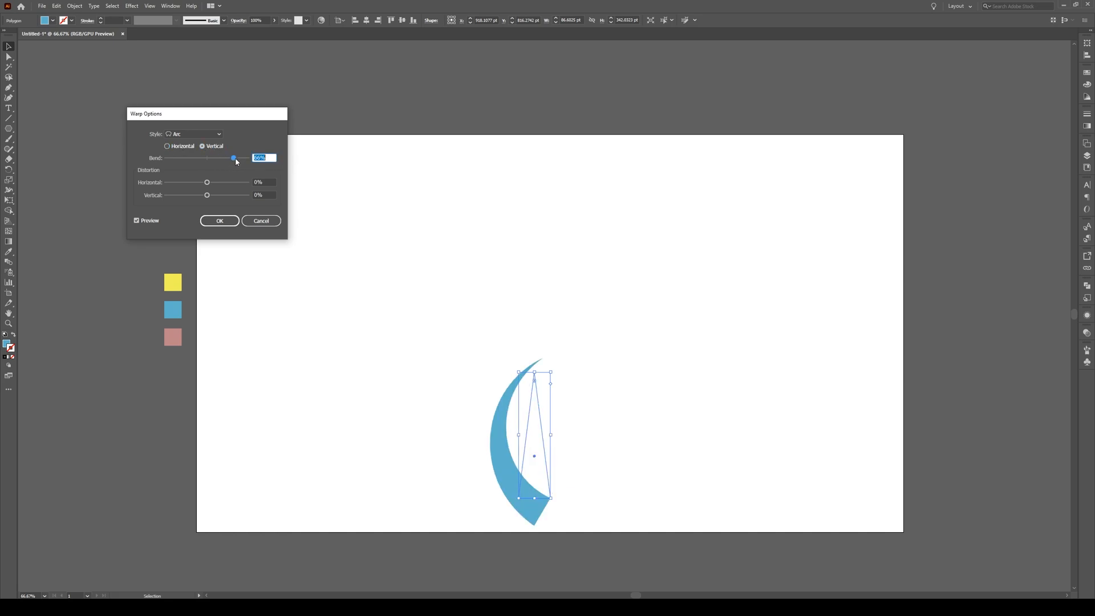
{"action": "left_click_drag", "start_coordinate": [234, 158], "coordinate": [217, 158]}
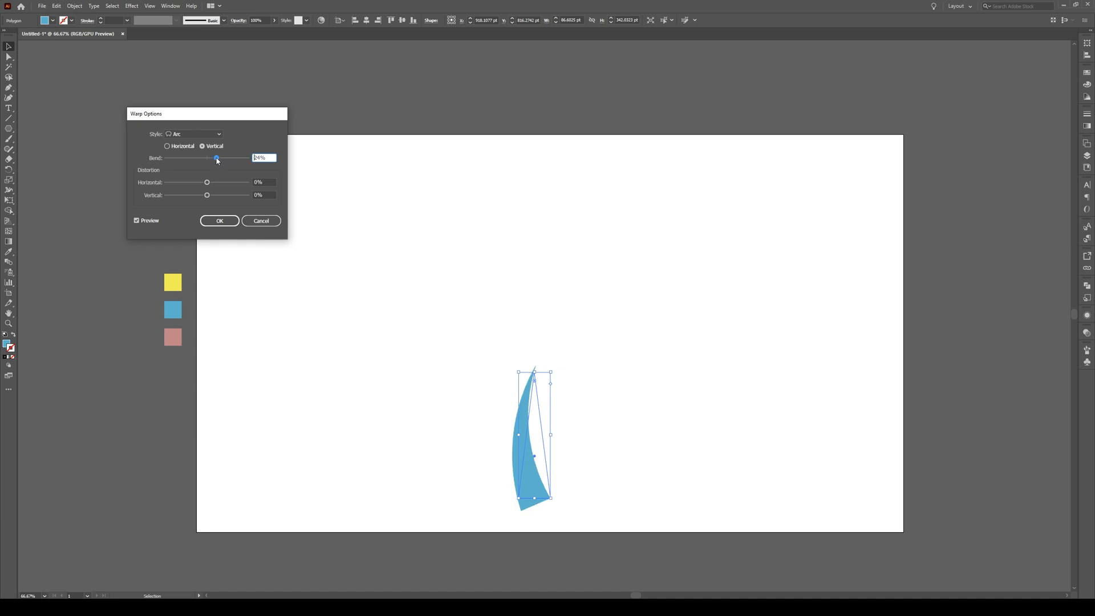
{"action": "left_click_drag", "start_coordinate": [217, 157], "coordinate": [215, 158]}
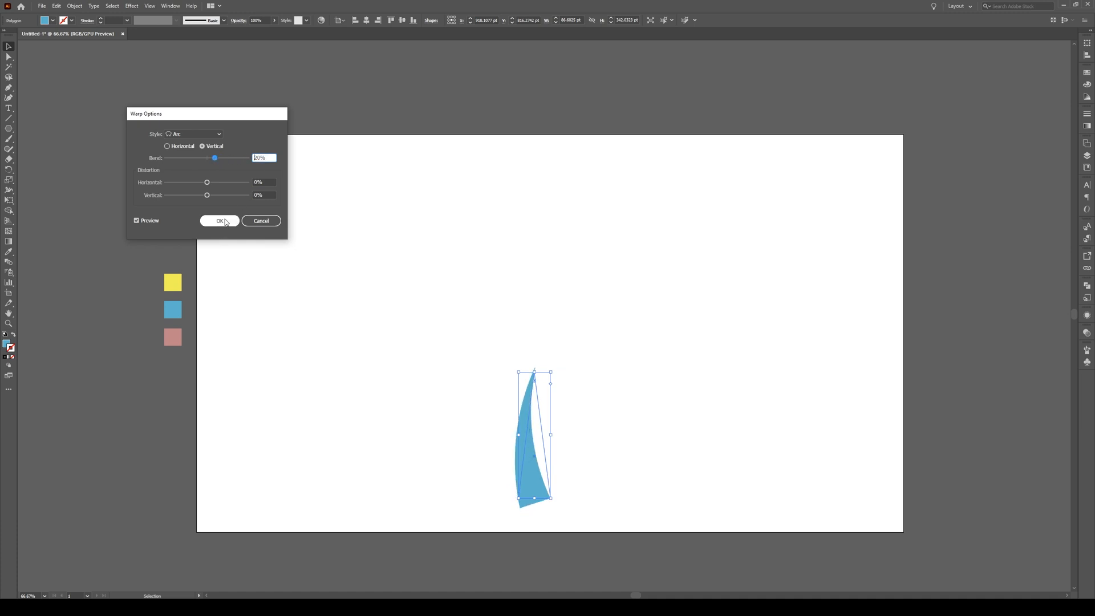
{"action": "left_click", "coordinate": [219, 221]}
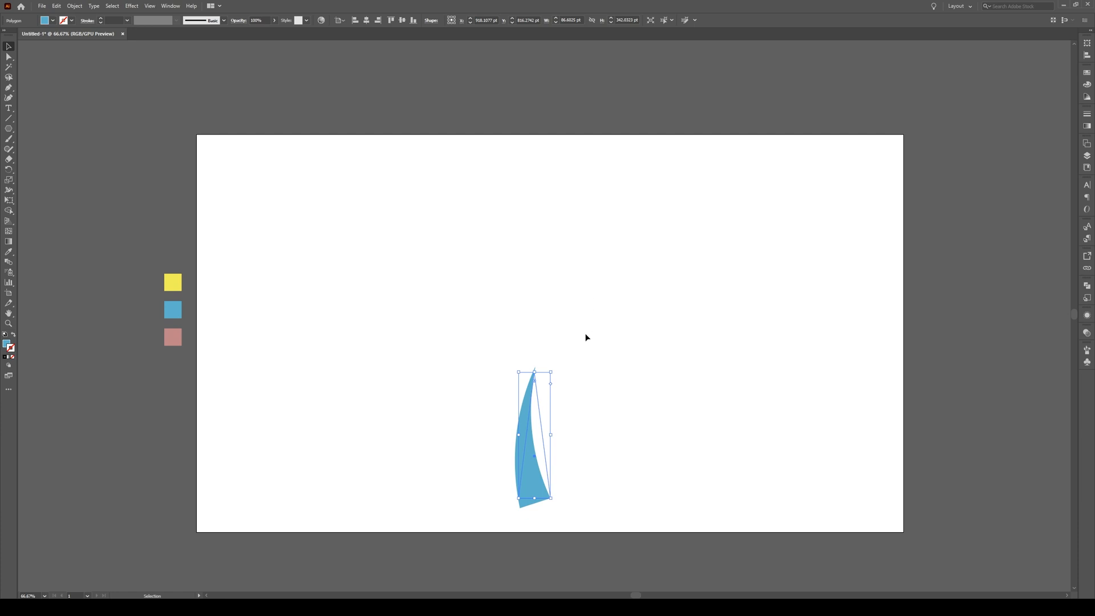
{"action": "mouse_move", "coordinate": [172, 100]}
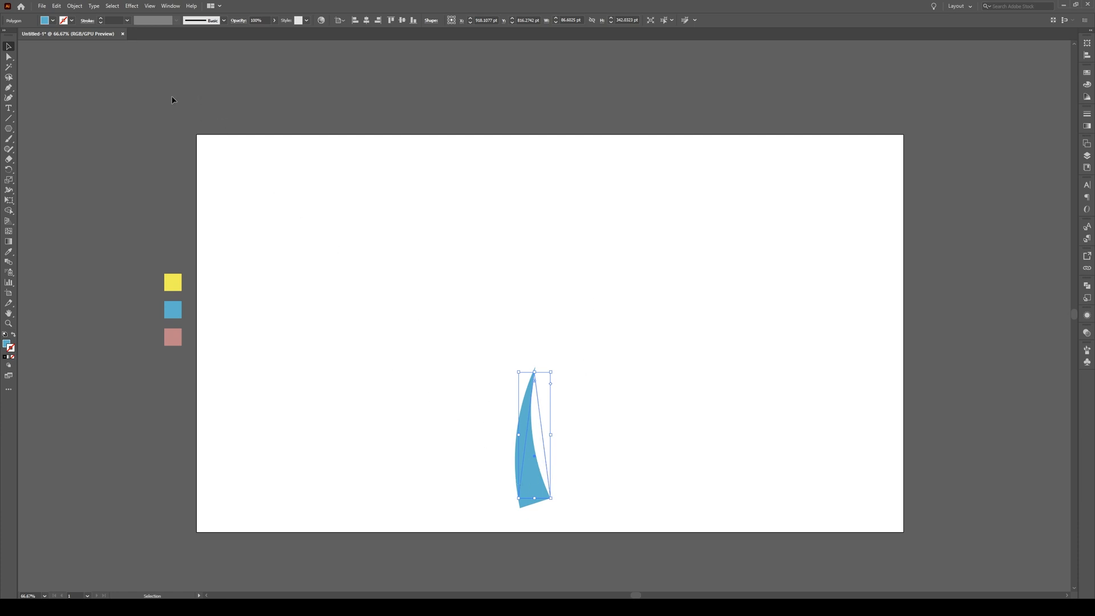
Expand the warped blade's appearance and enter a 360/20 rotation angle around its tip.
{"action": "left_click", "coordinate": [74, 5]}
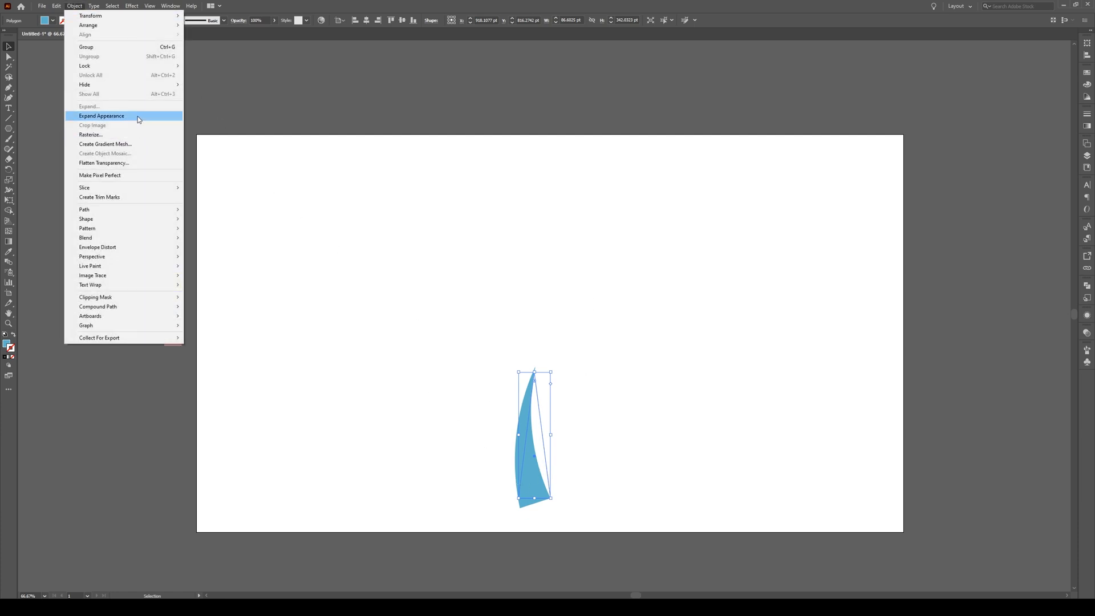
{"action": "left_click", "coordinate": [101, 116]}
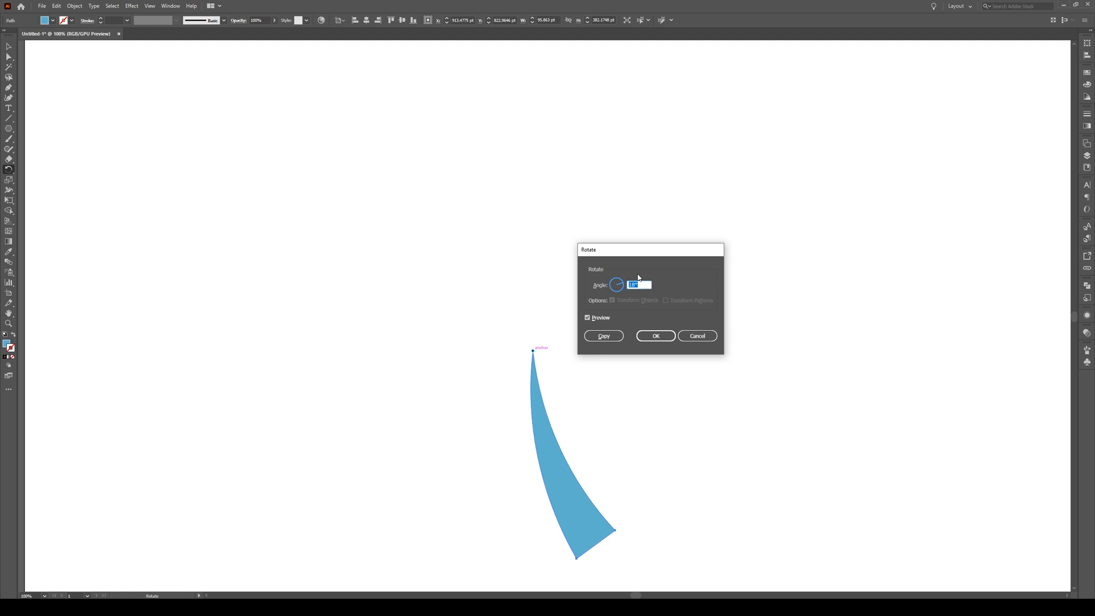
{"action": "type", "text": "360/20"}
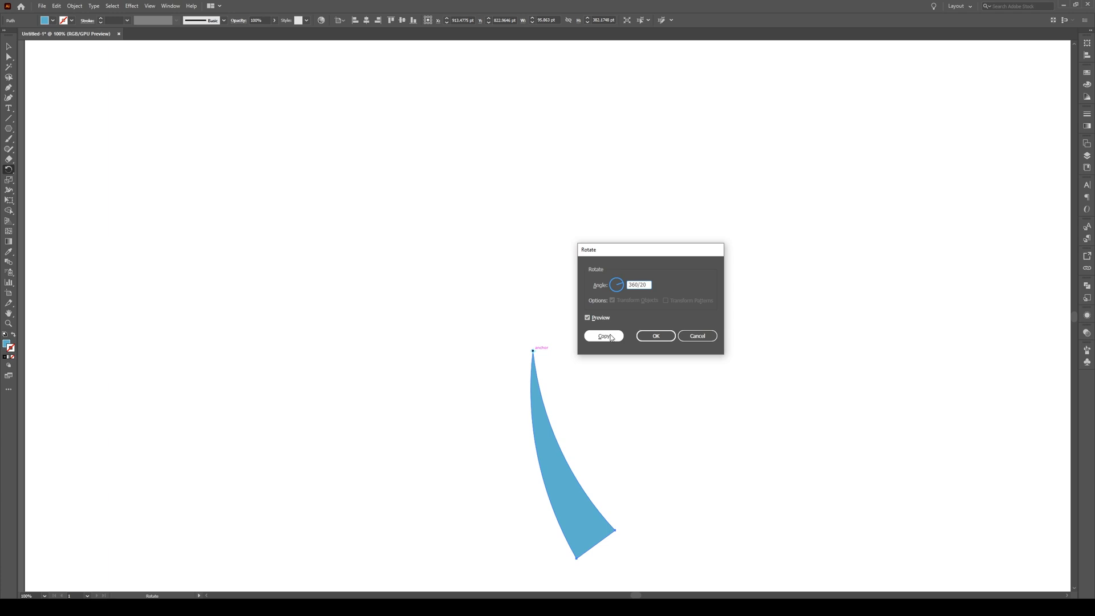
Make a rotated copy of the blade at 360/20 degrees around its tip.
{"action": "left_click", "coordinate": [603, 336]}
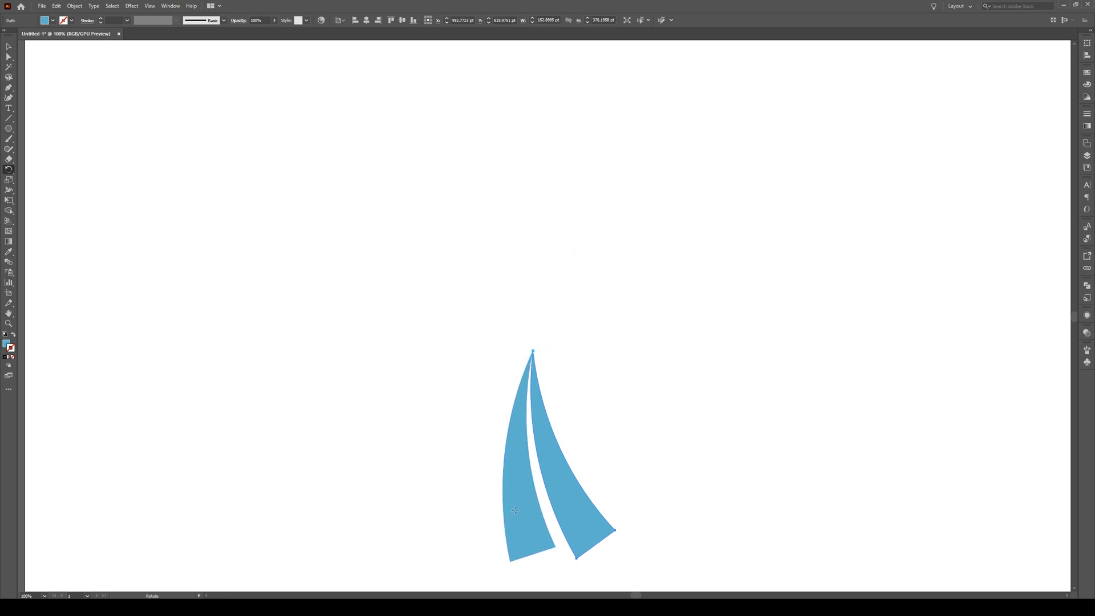
{"action": "mouse_move", "coordinate": [662, 365]}
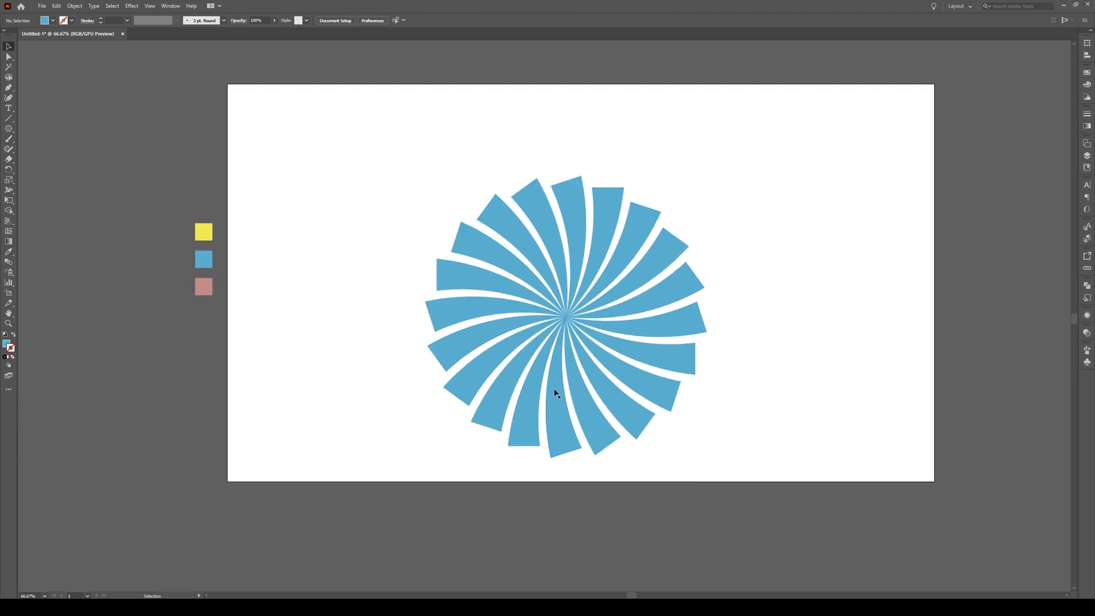
View the twenty-ray burst in Outline mode, focused on the shared centre point.
{"action": "left_click", "coordinate": [555, 392]}
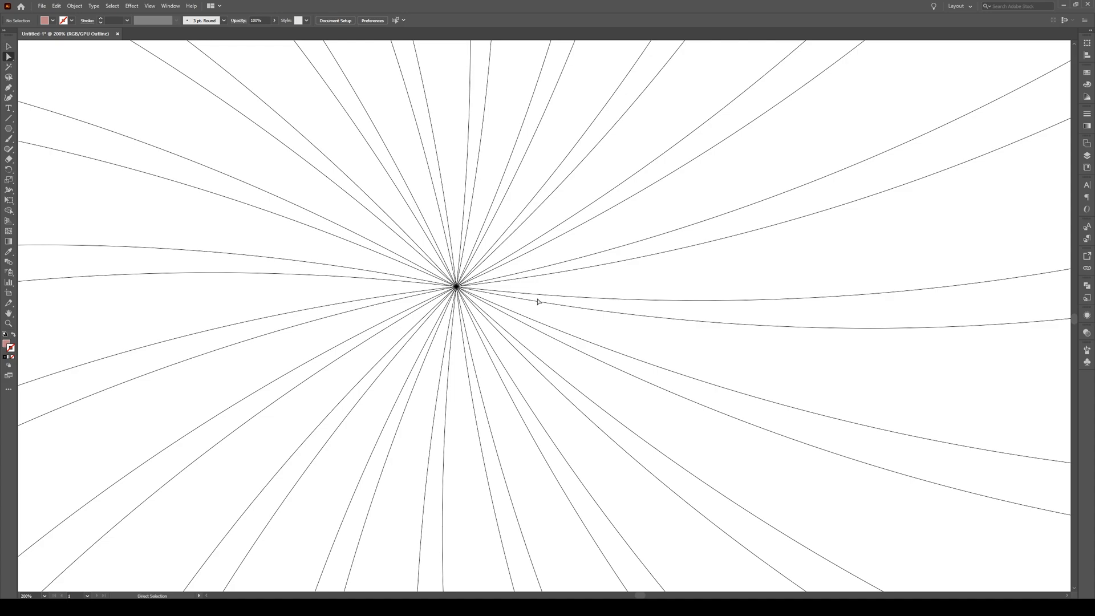
Marquee the rays' centre anchor points and drag them over to the right side.
{"action": "left_click_drag", "start_coordinate": [537, 301], "coordinate": [424, 274]}
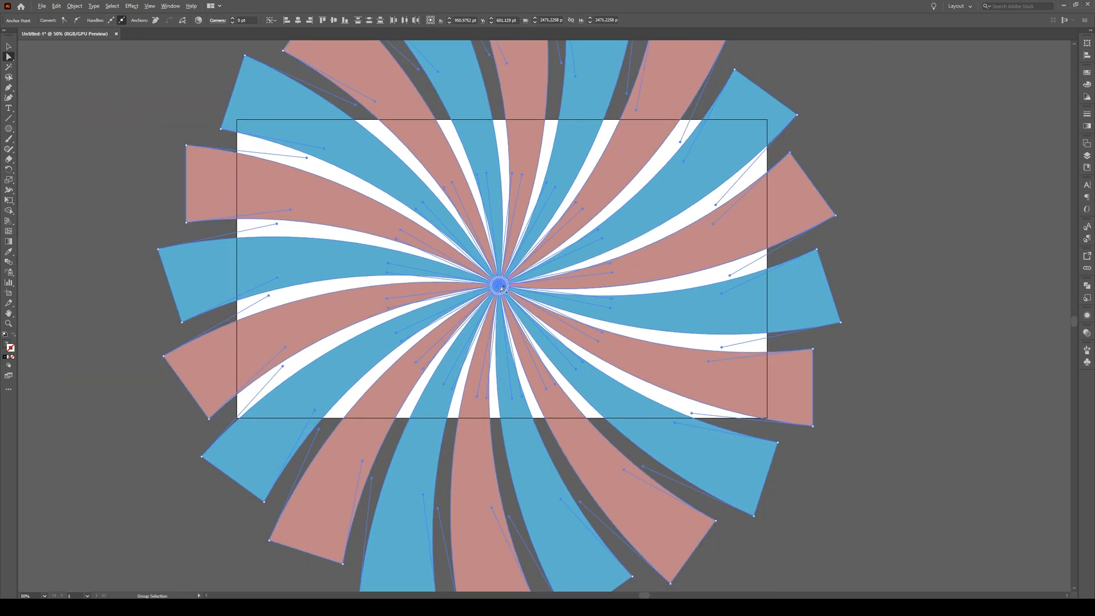
{"action": "left_click_drag", "start_coordinate": [502, 286], "coordinate": [402, 246]}
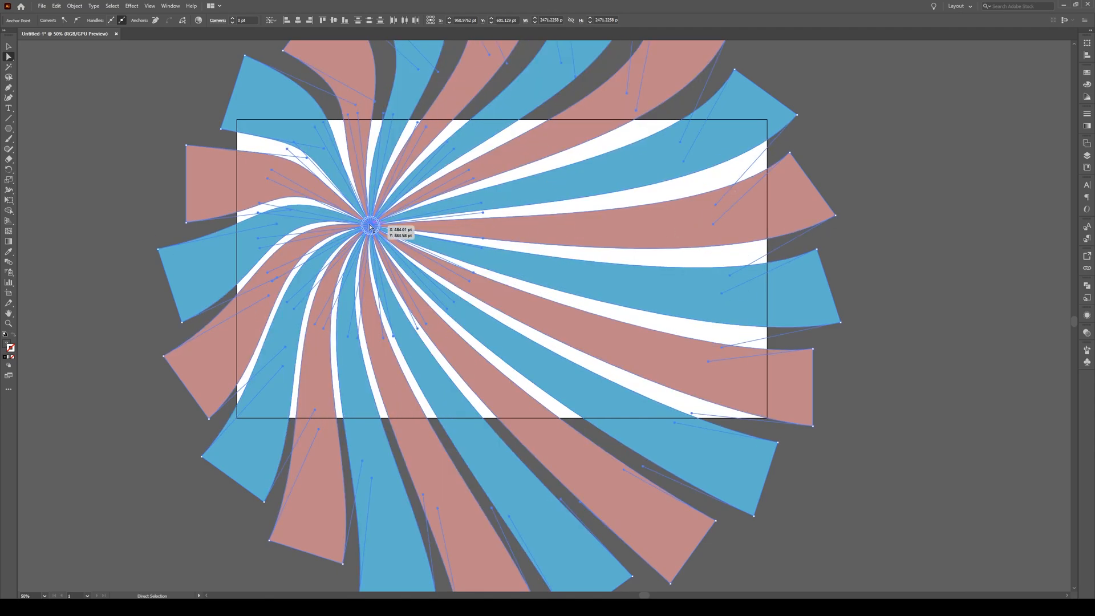
{"action": "left_click_drag", "start_coordinate": [370, 226], "coordinate": [619, 329]}
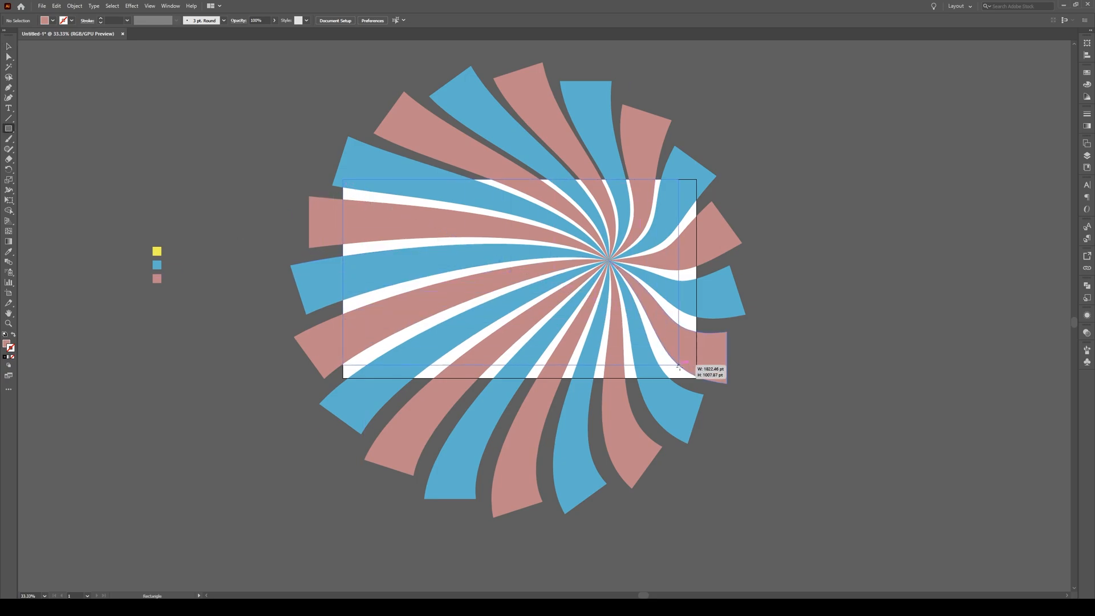
Draw an artboard-sized yellow rectangle and send it behind the blue and pink rays.
{"action": "left_click_drag", "start_coordinate": [342, 183], "coordinate": [695, 376]}
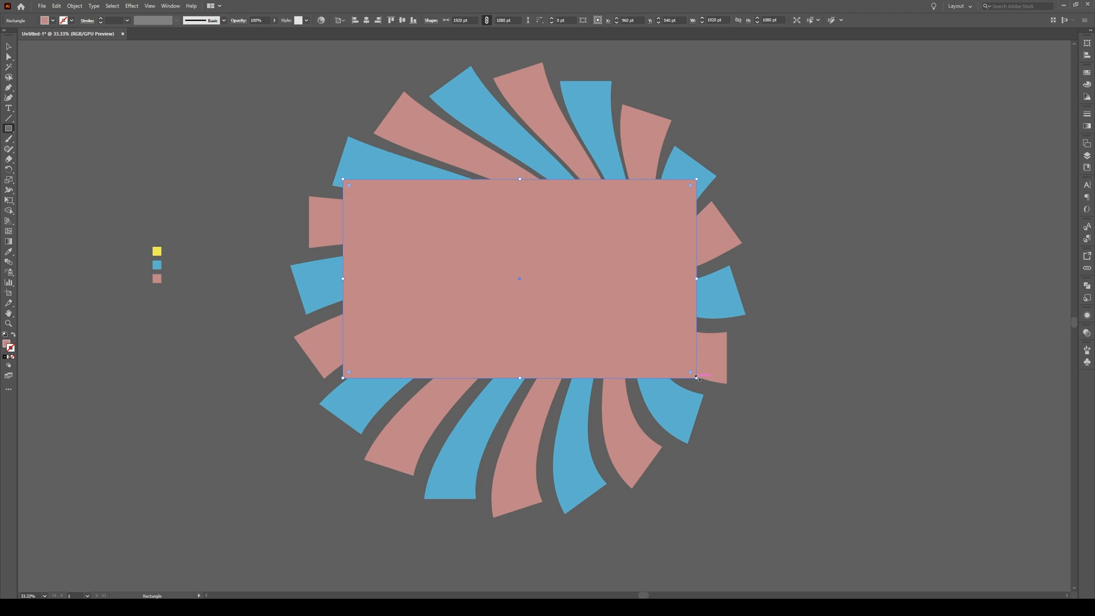
{"action": "left_click", "coordinate": [157, 250]}
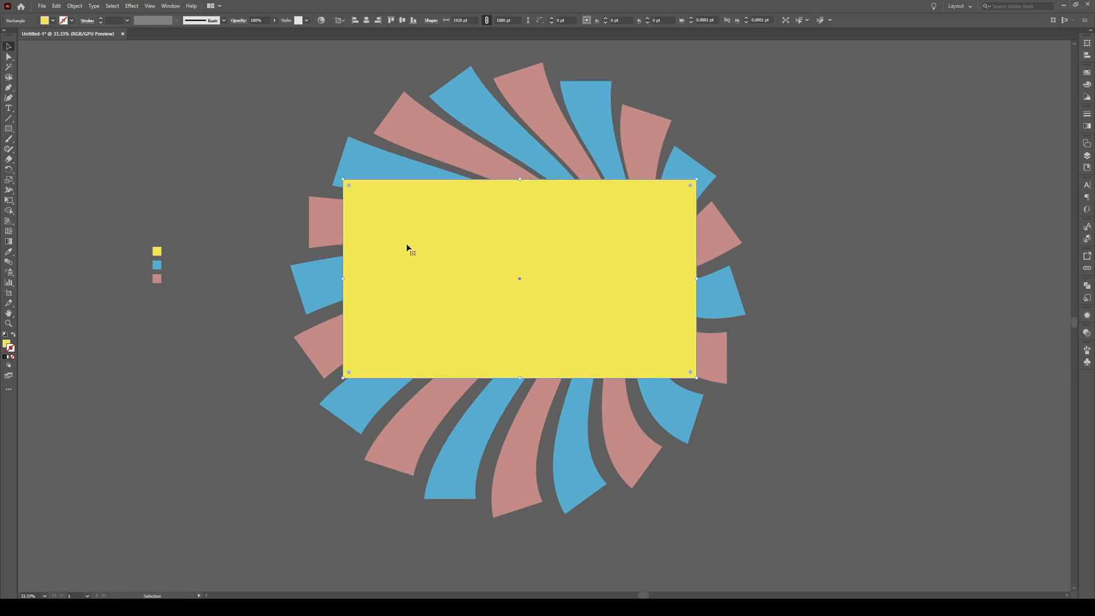
{"action": "right_click", "coordinate": [408, 248]}
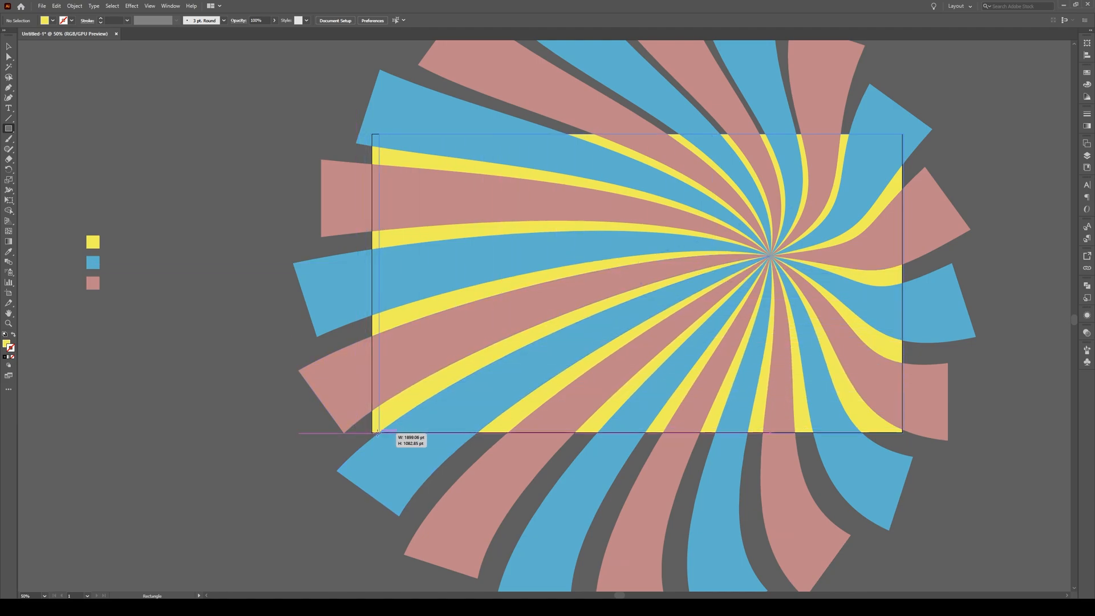
Draw an artboard-sized rectangle and make a clipping mask with the starburst.
{"action": "left_click_drag", "start_coordinate": [377, 134], "coordinate": [901, 432]}
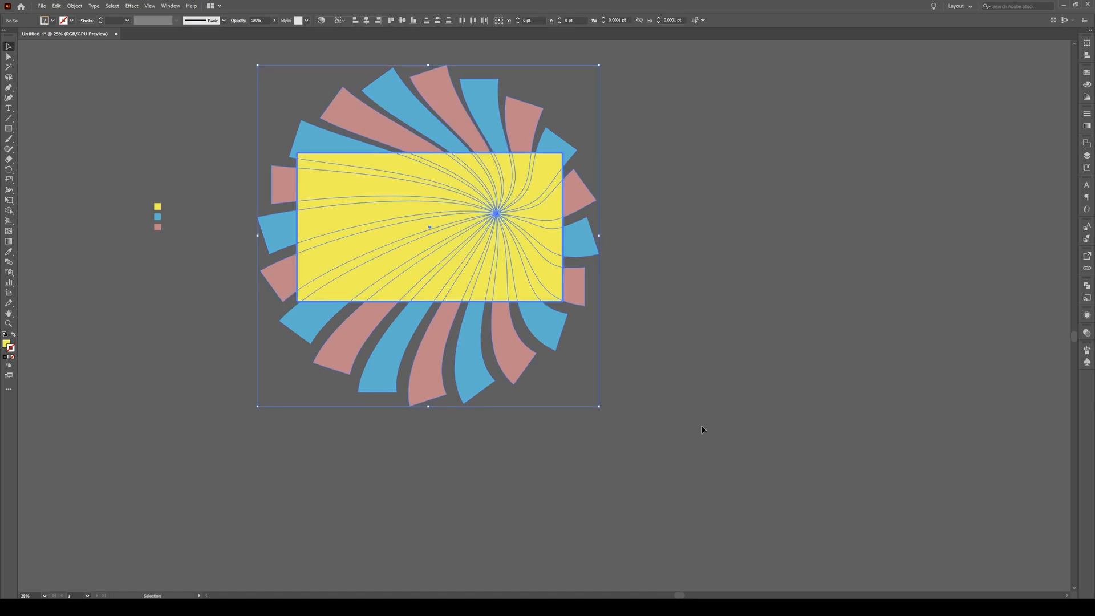
{"action": "right_click", "coordinate": [429, 227]}
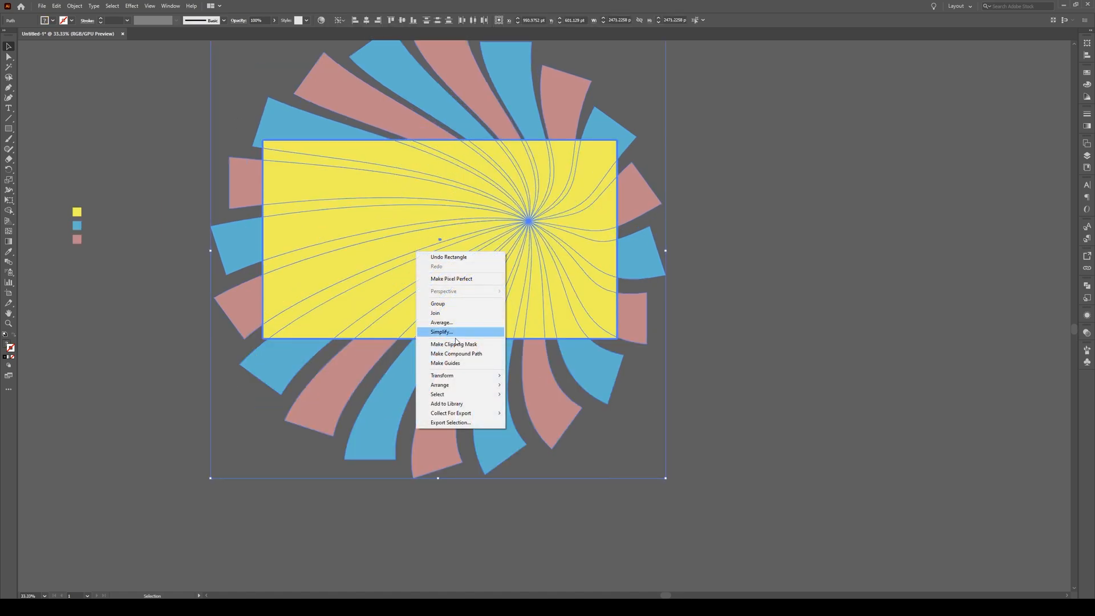
{"action": "left_click", "coordinate": [454, 343]}
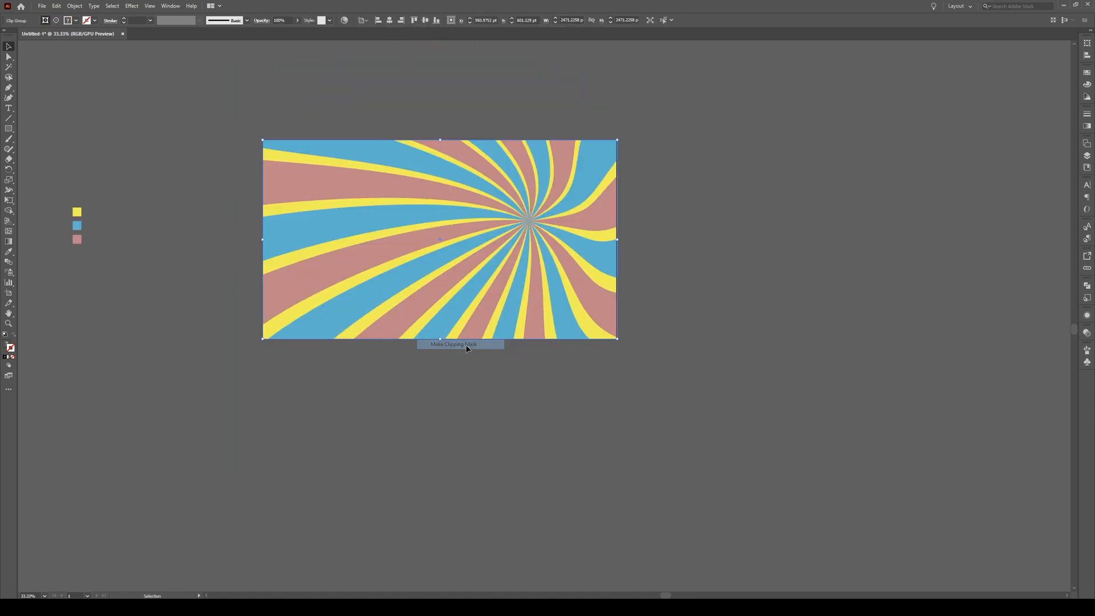